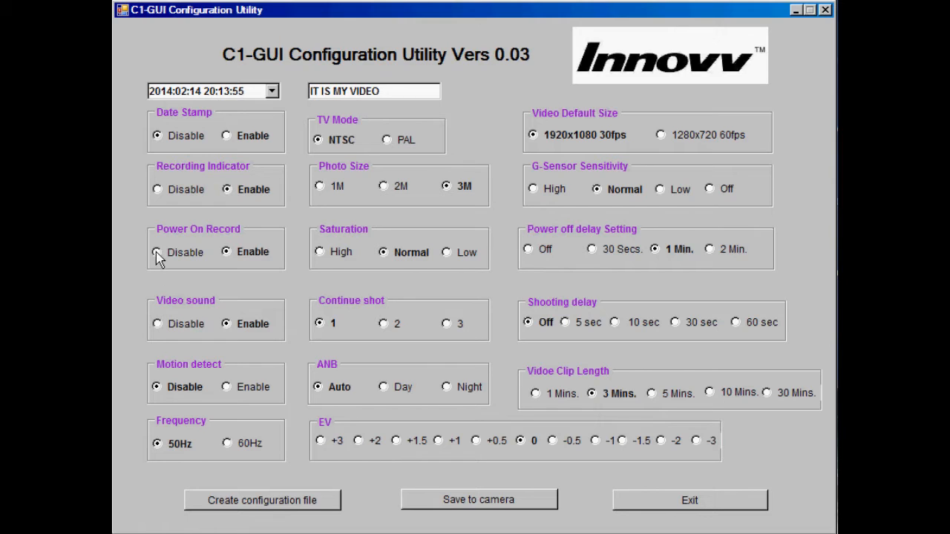
# Set Power On Record to Disable
pyautogui.click(157, 252)
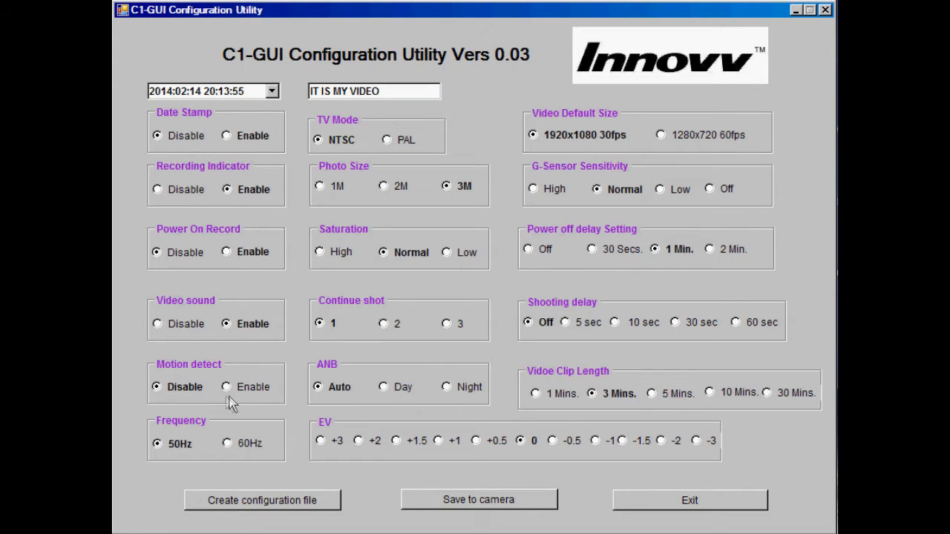
pyautogui.moveTo(394, 158)
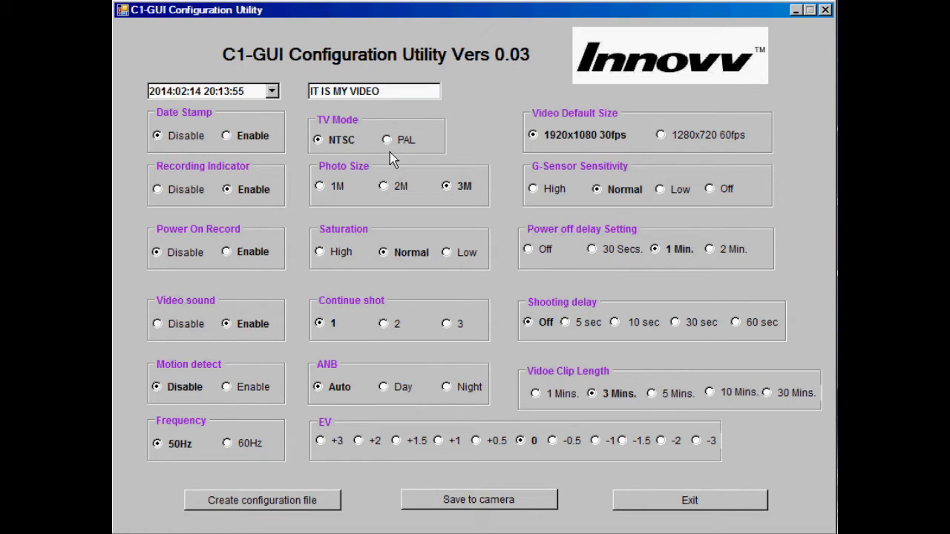
pyautogui.moveTo(432, 224)
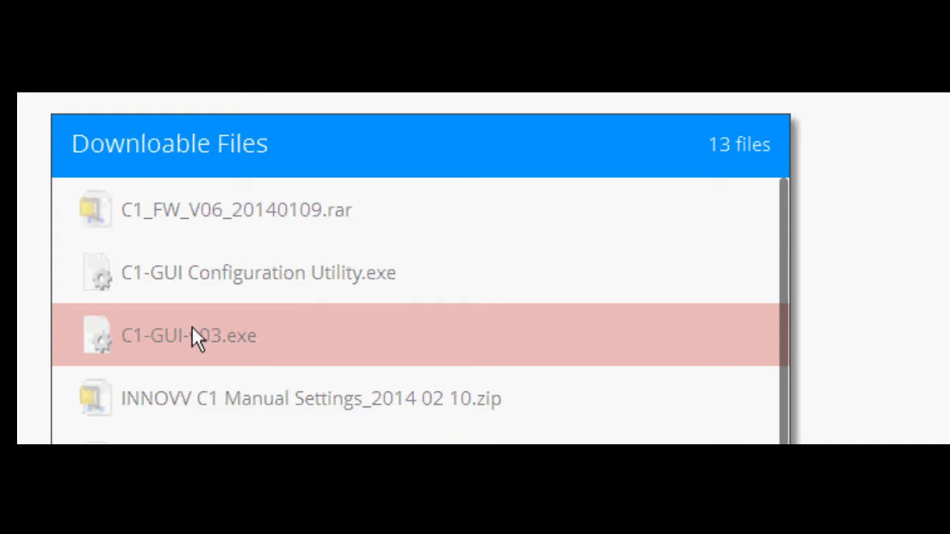
# Download C1-GUI-v03.exe, save it, and launch it from the desktop
pyautogui.click(188, 336)
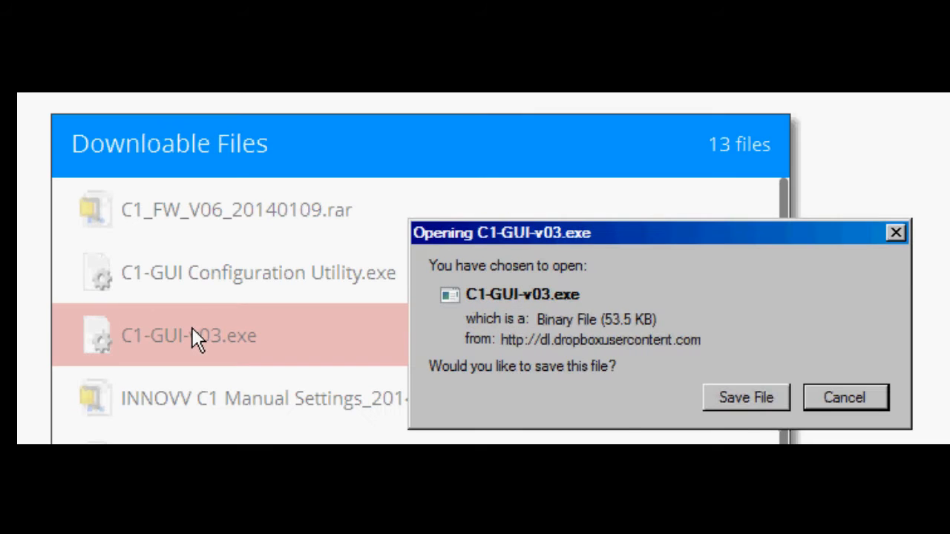
pyautogui.moveTo(745, 398)
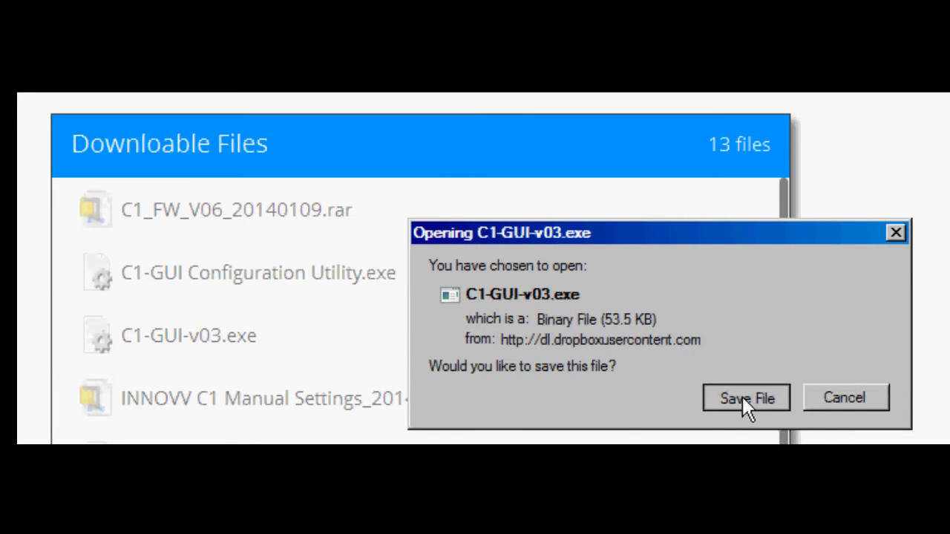
pyautogui.click(746, 398)
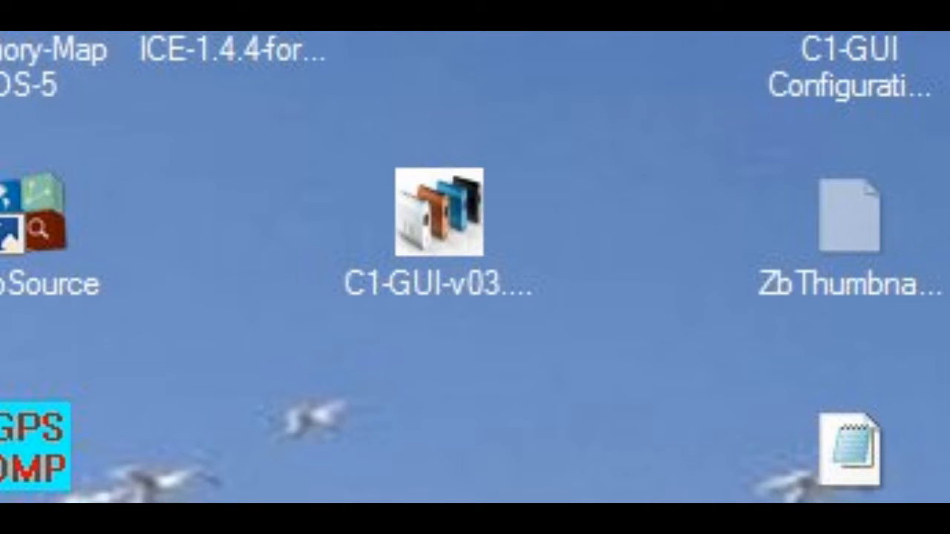
pyautogui.doubleClick(440, 219)
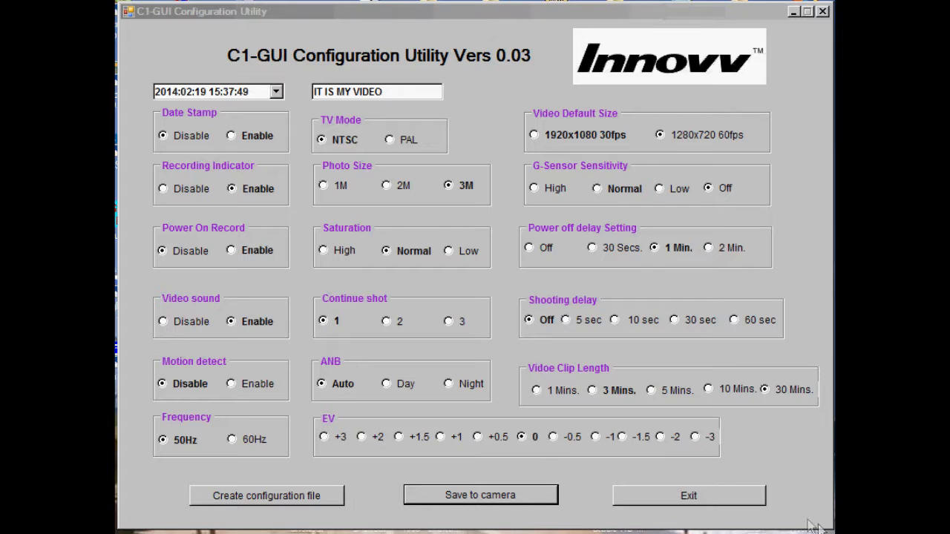
pyautogui.moveTo(364, 250)
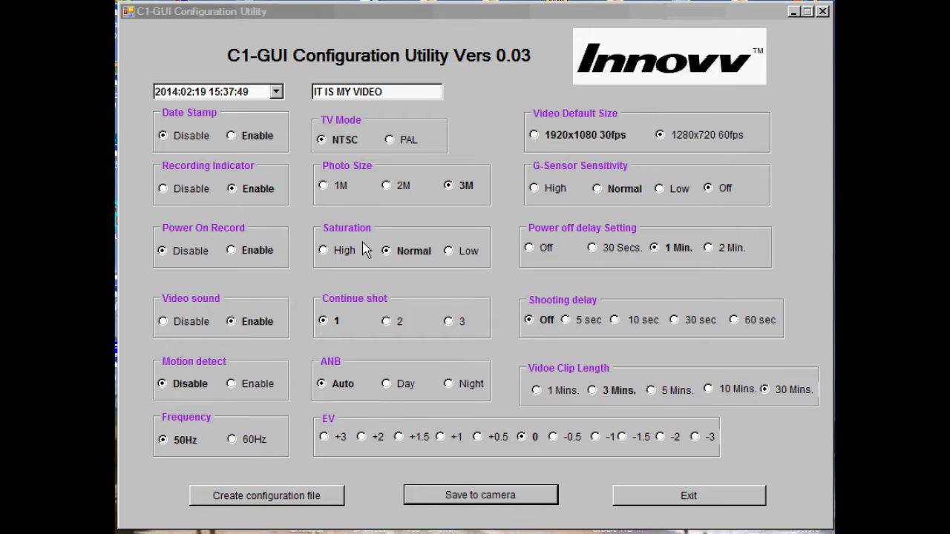
pyautogui.moveTo(197, 119)
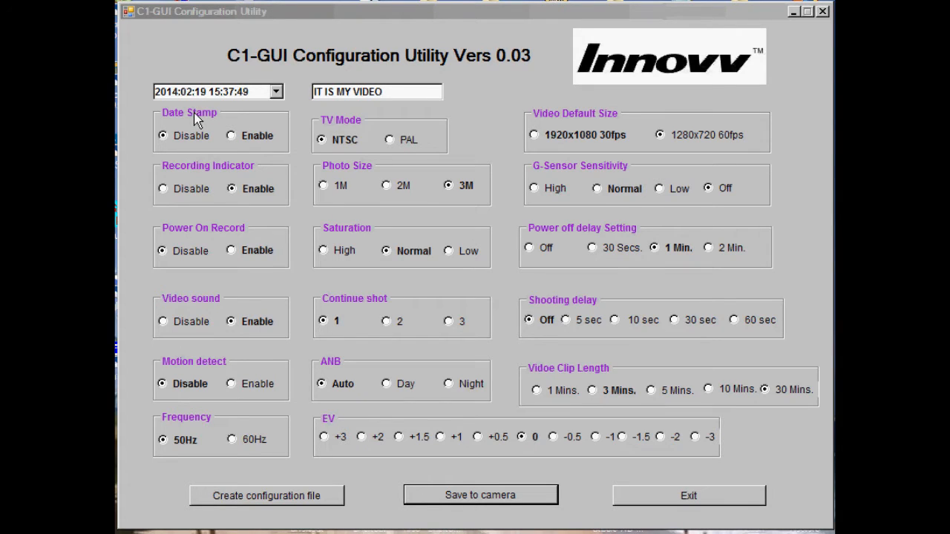
pyautogui.moveTo(212, 142)
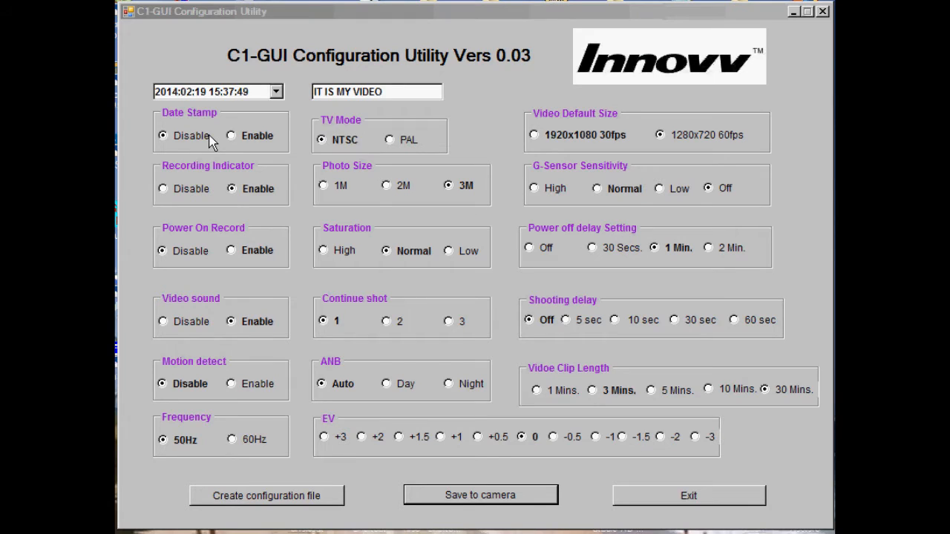
pyautogui.moveTo(225, 202)
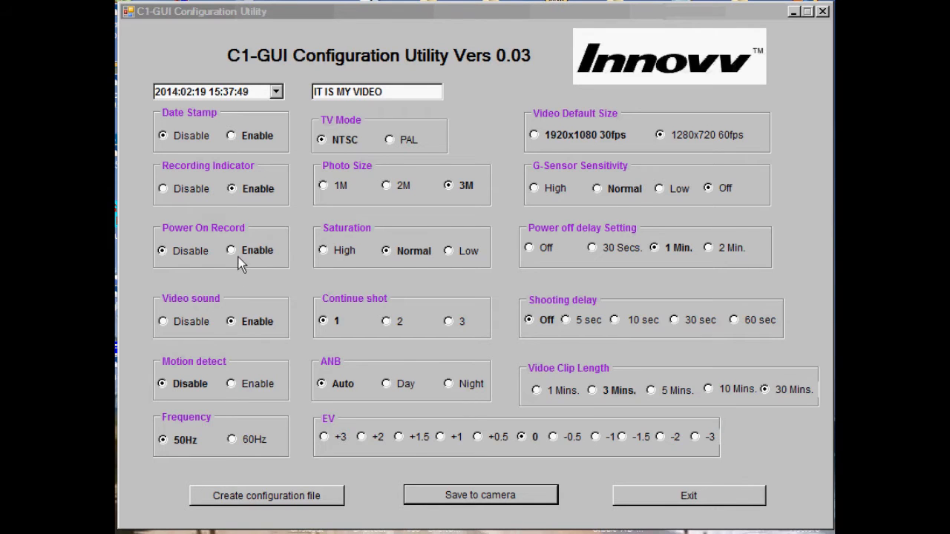
pyautogui.moveTo(219, 342)
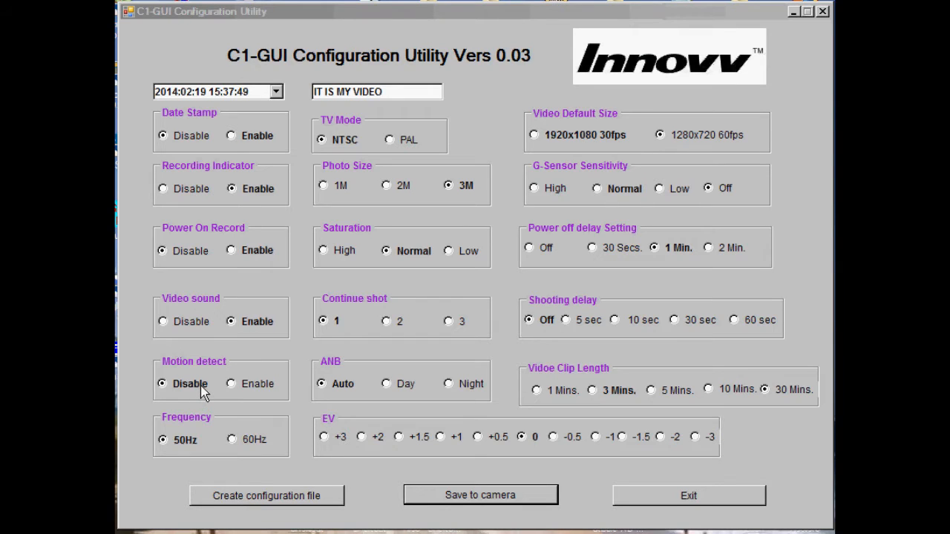
pyautogui.moveTo(356, 176)
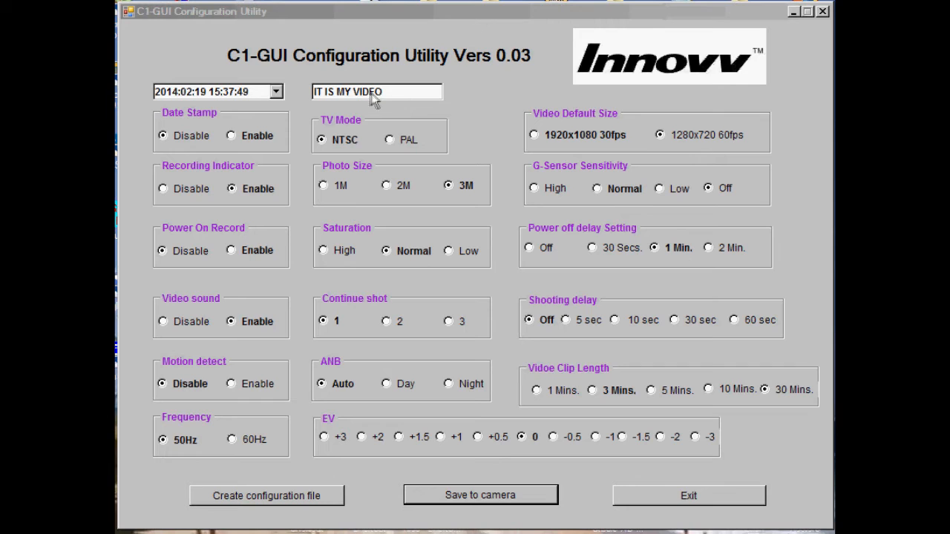
pyautogui.moveTo(361, 209)
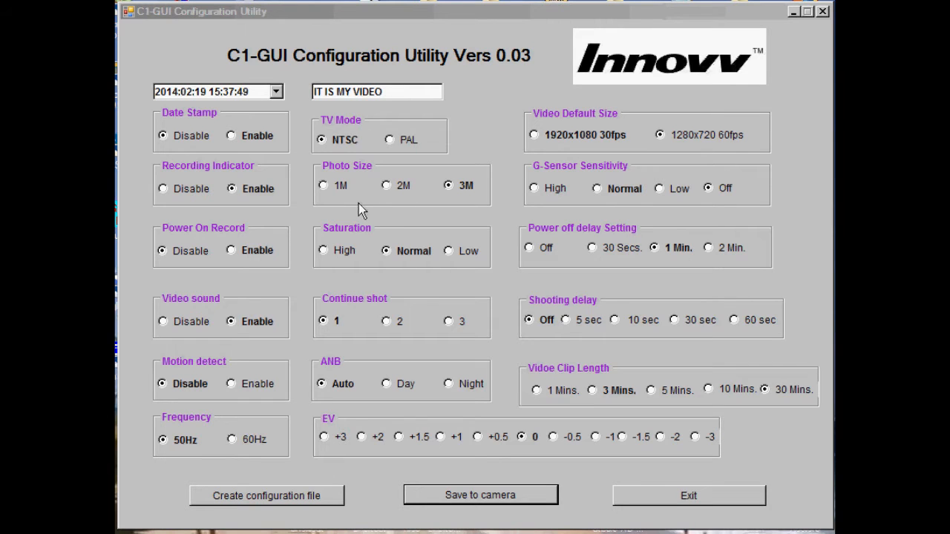
pyautogui.moveTo(488, 210)
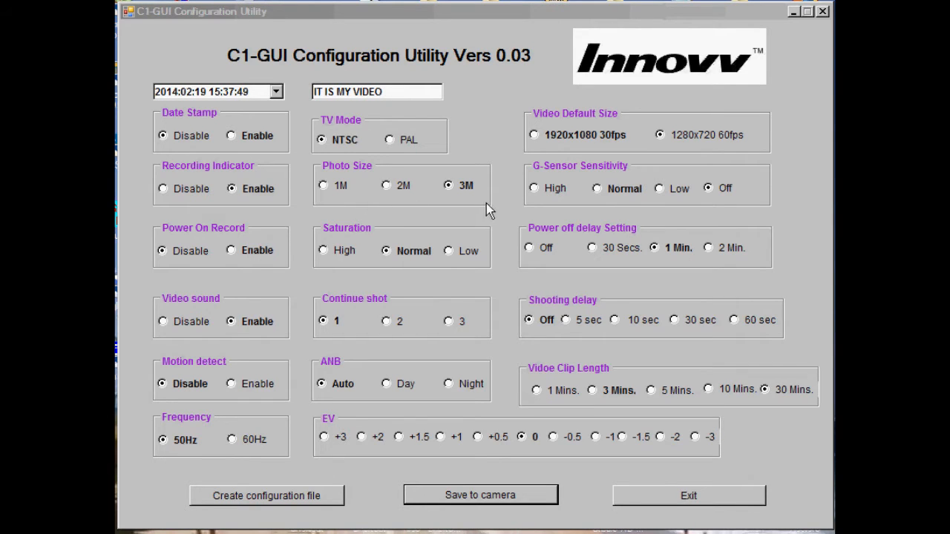
pyautogui.moveTo(397, 273)
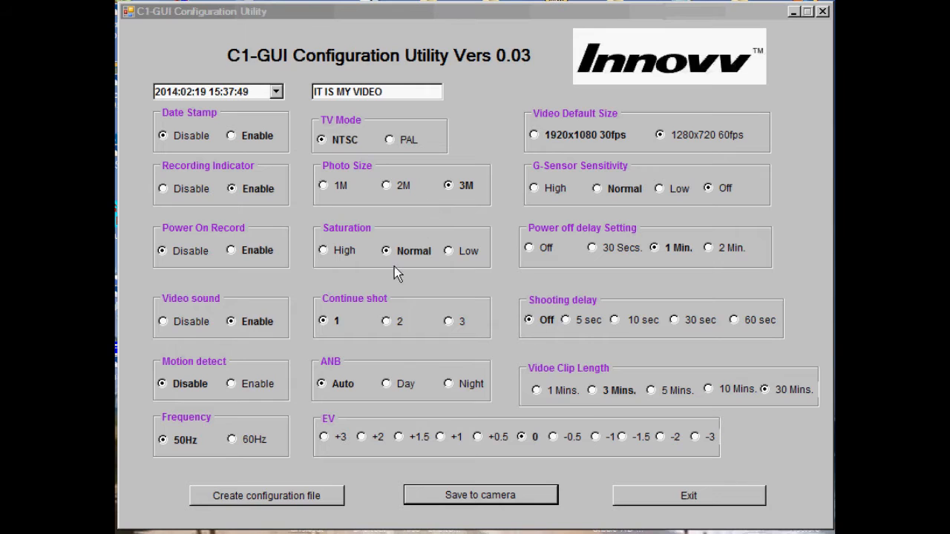
pyautogui.moveTo(358, 266)
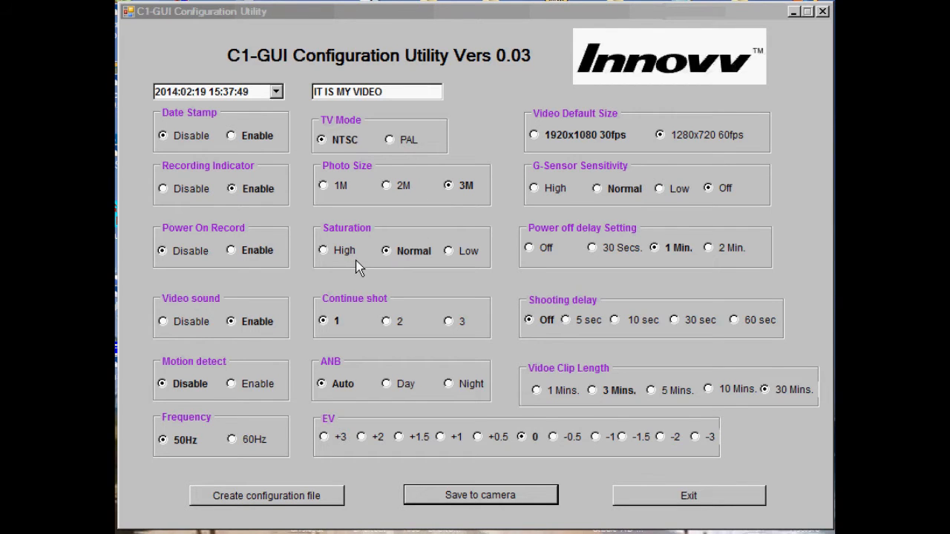
pyautogui.moveTo(361, 326)
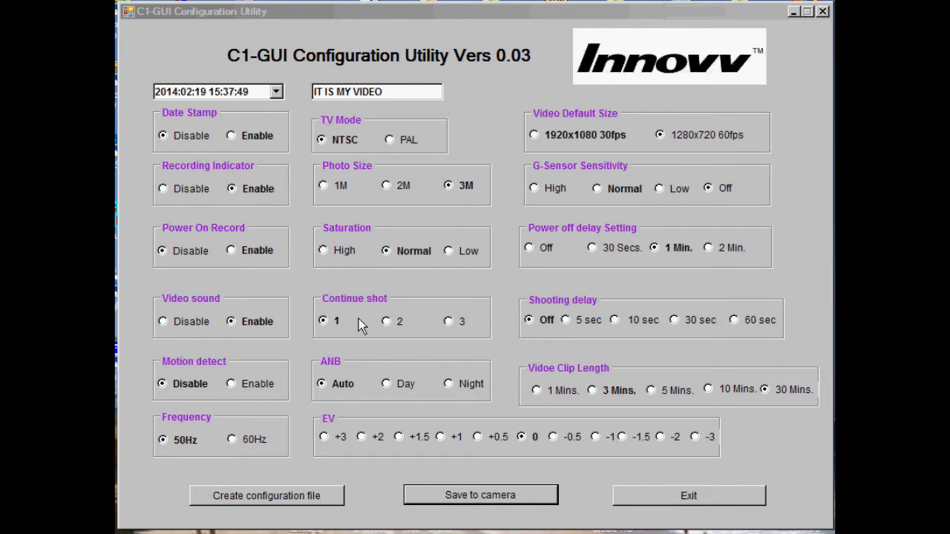
pyautogui.moveTo(375, 390)
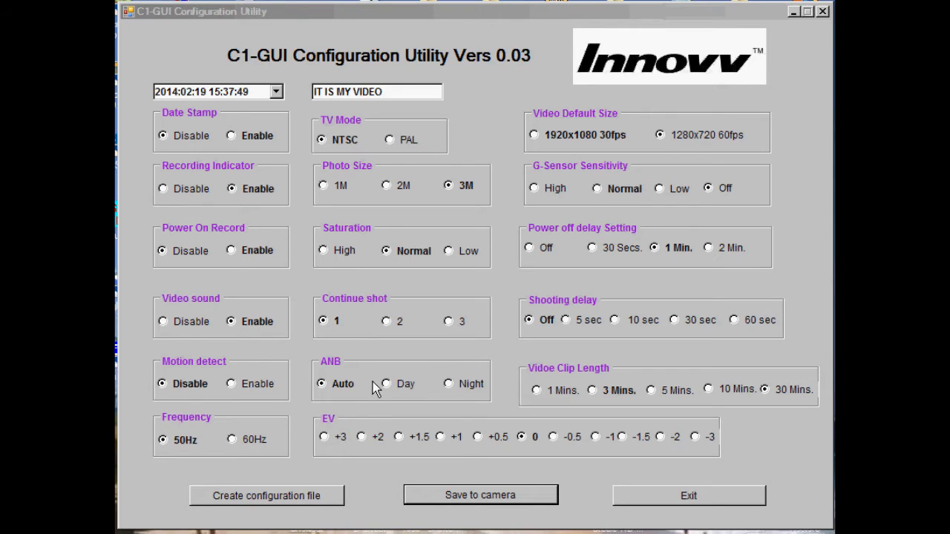
pyautogui.moveTo(423, 436)
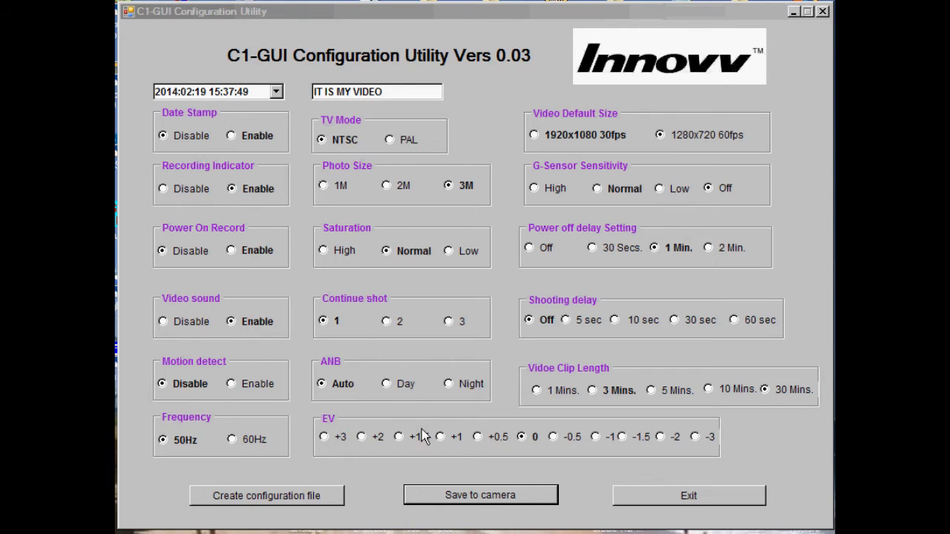
pyautogui.moveTo(428, 443)
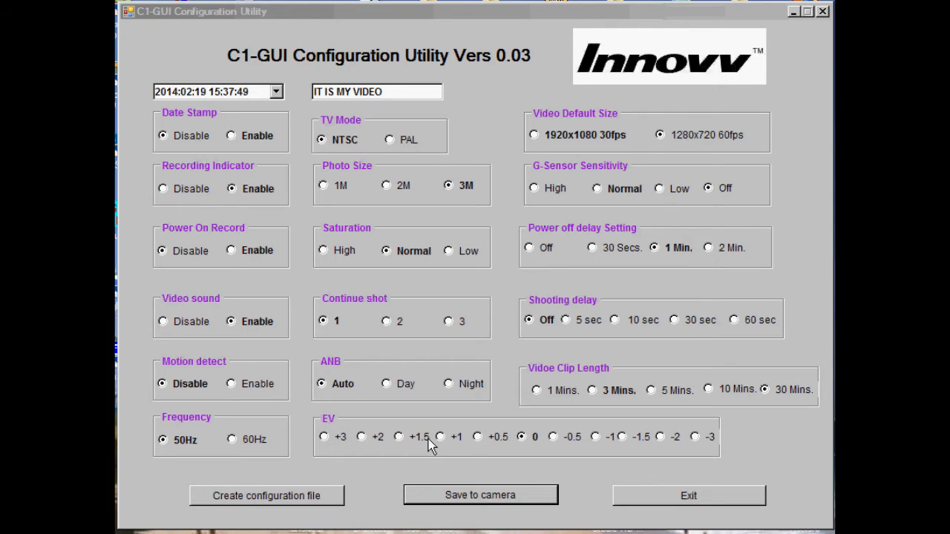
pyautogui.moveTo(575, 139)
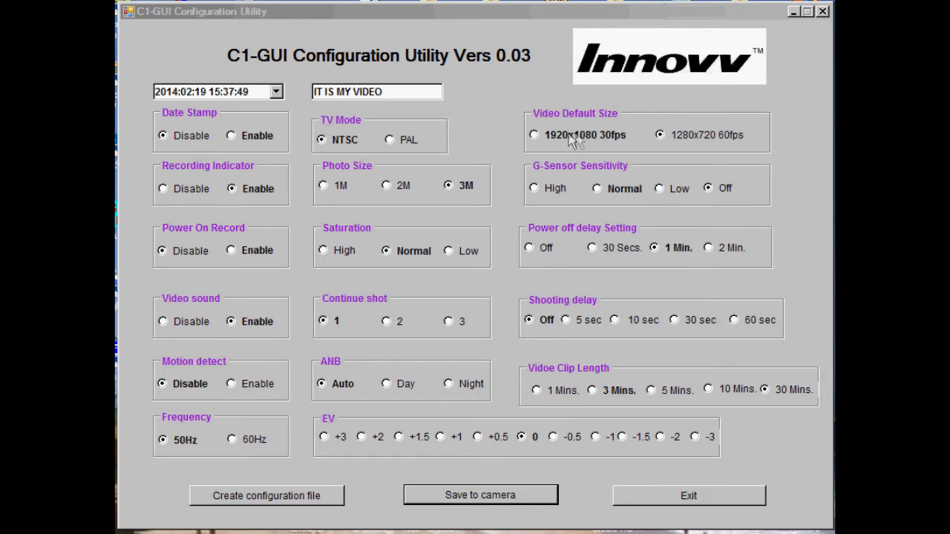
pyautogui.moveTo(690, 107)
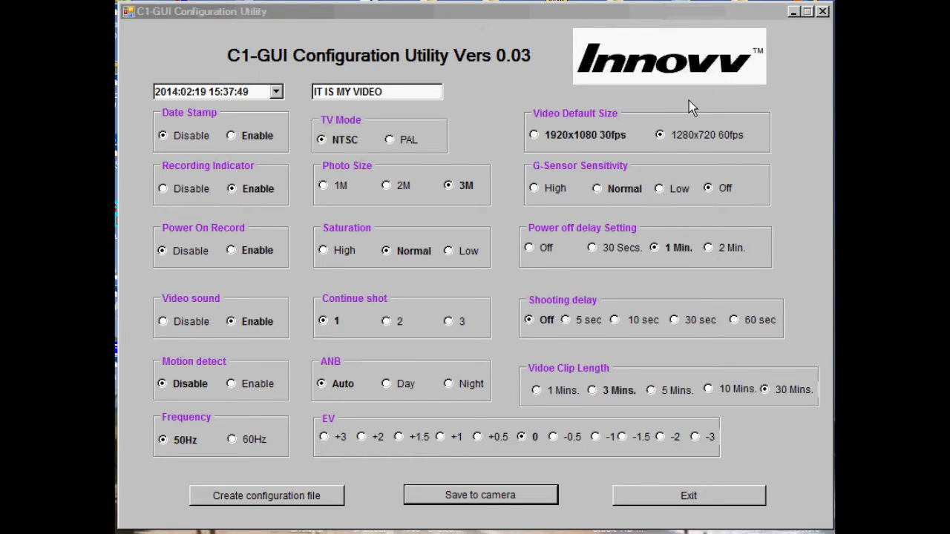
pyautogui.moveTo(770, 206)
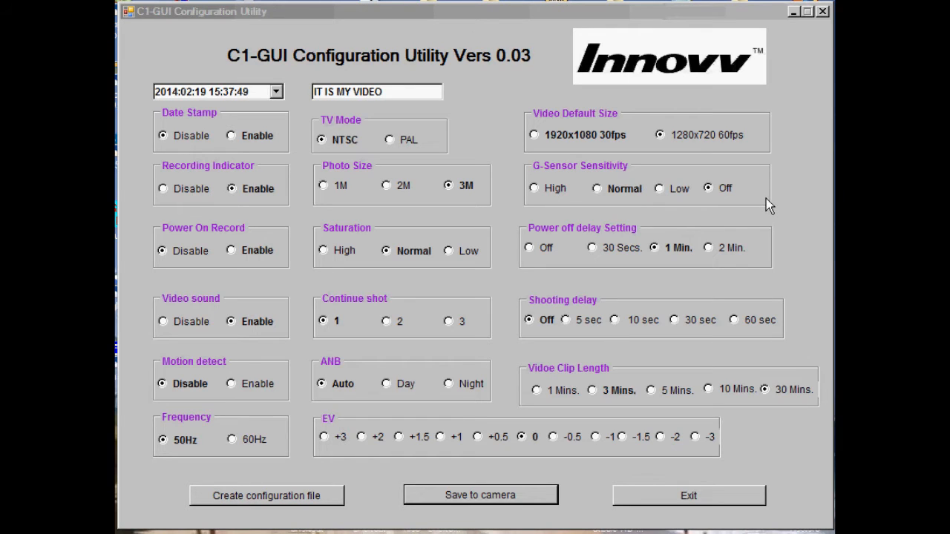
pyautogui.moveTo(755, 197)
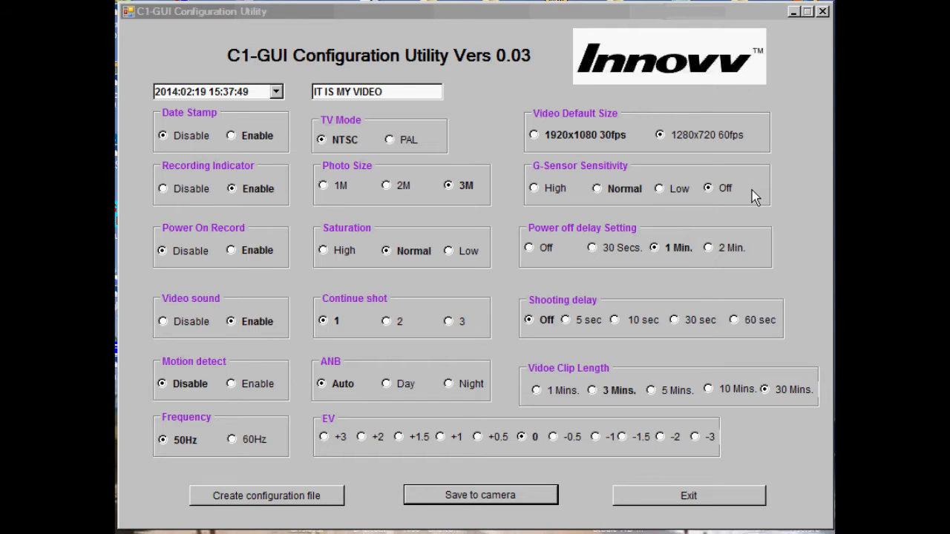
pyautogui.moveTo(568, 197)
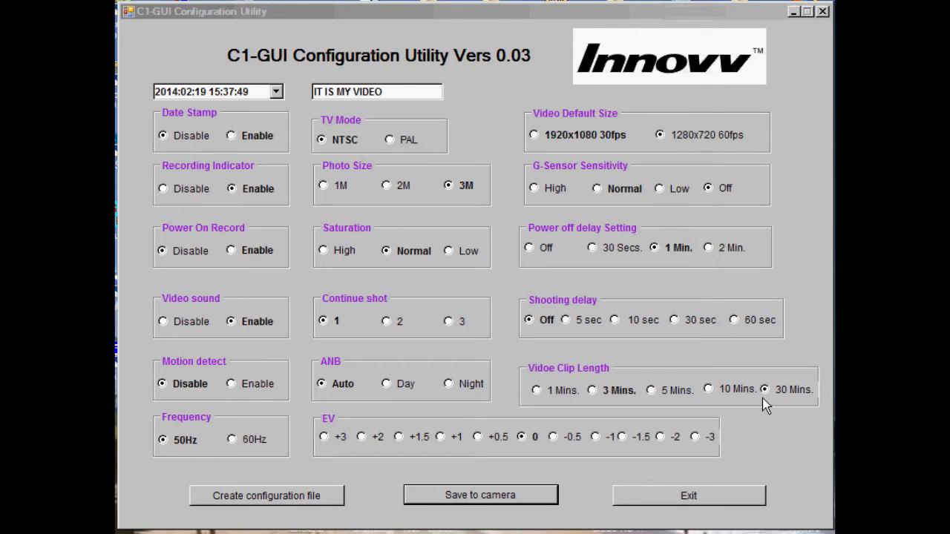
pyautogui.moveTo(765, 407)
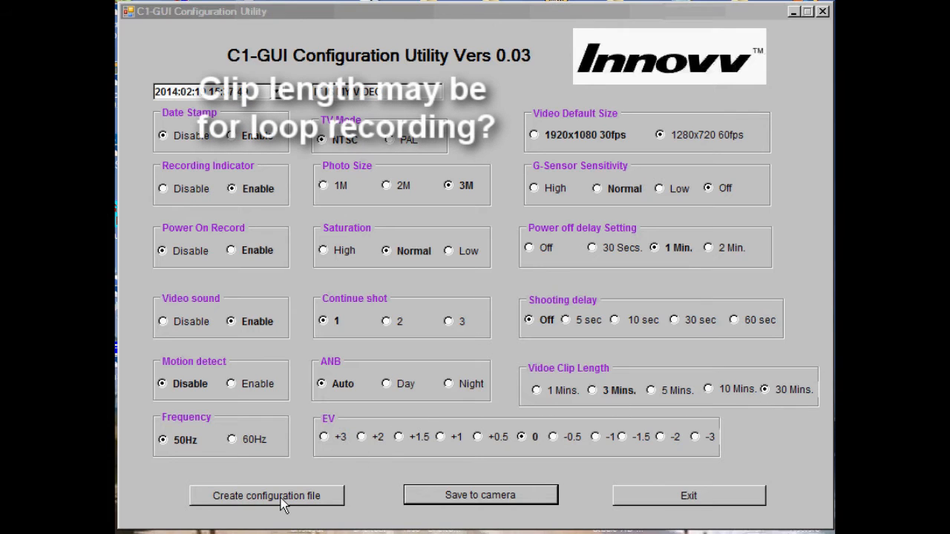
pyautogui.moveTo(269, 504)
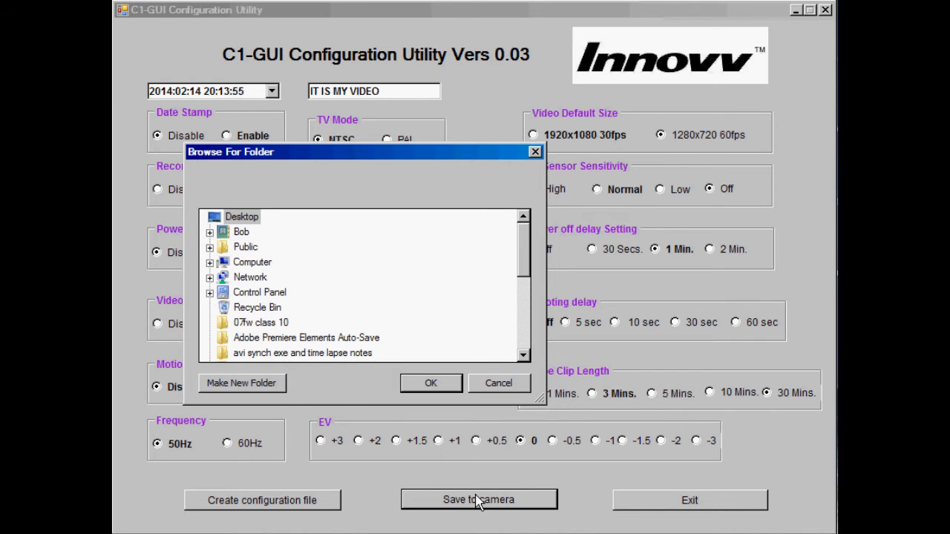
pyautogui.moveTo(445, 497)
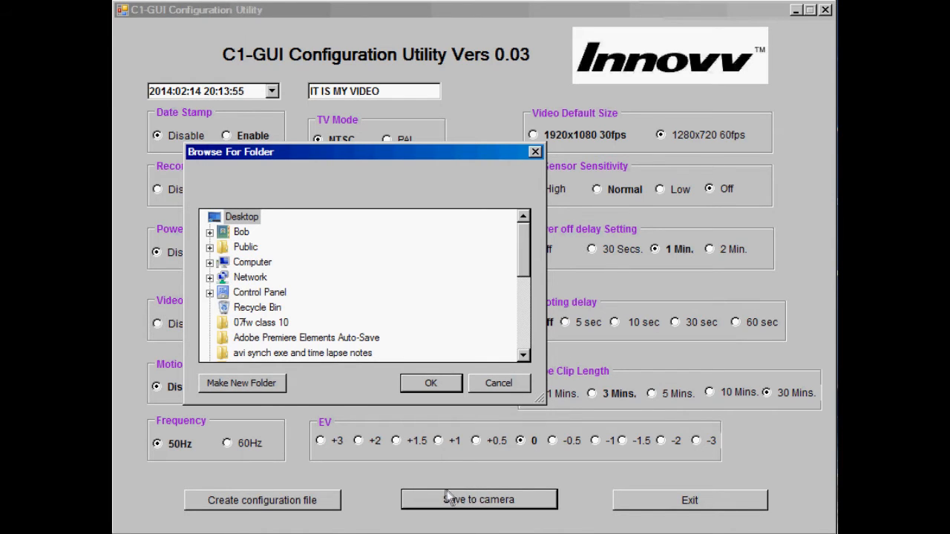
pyautogui.moveTo(213, 270)
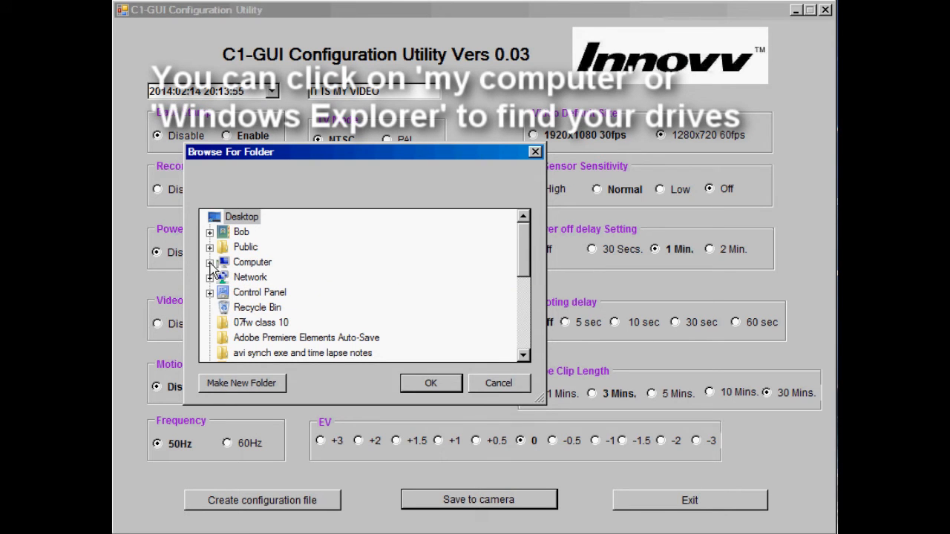
# Delete the DCIM folder from Kingston (F:) and pick that drive as the save destination
pyautogui.click(210, 262)
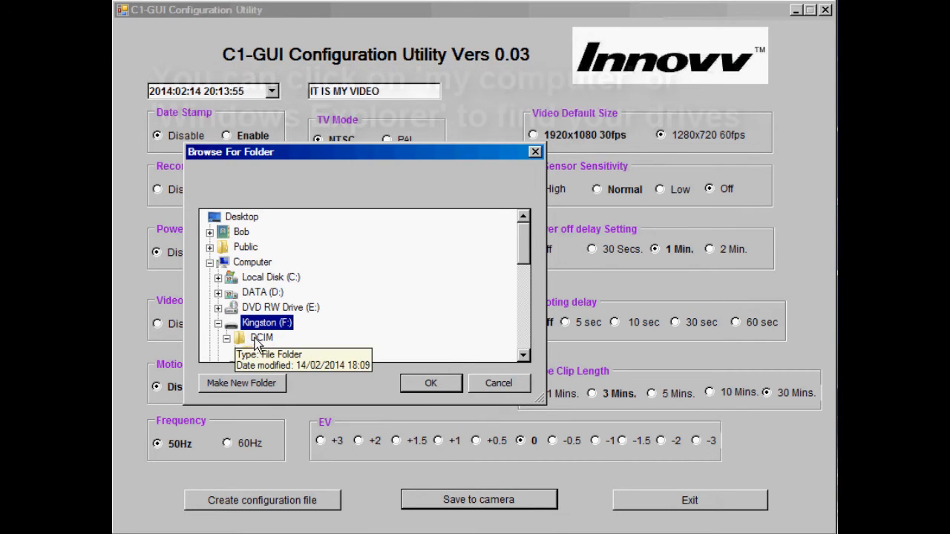
pyautogui.click(262, 338)
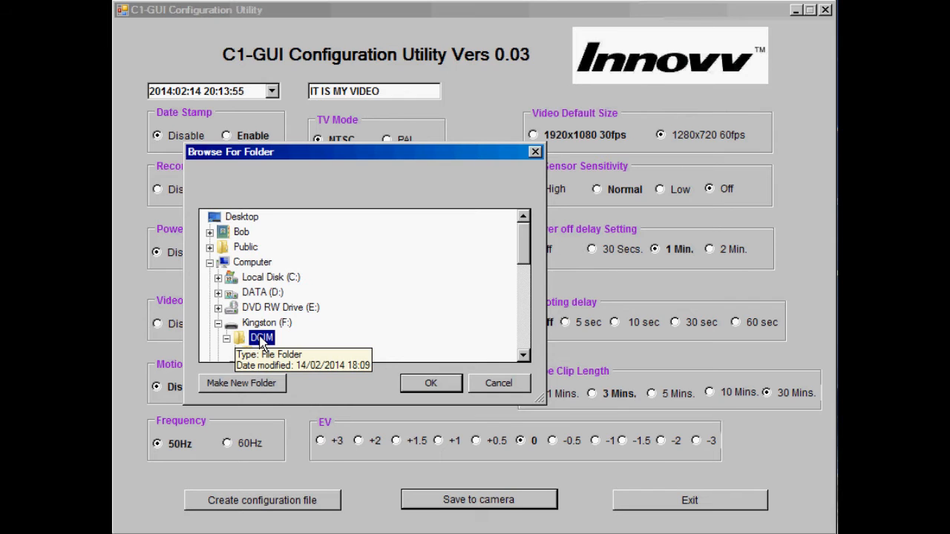
pyautogui.rightClick(262, 338)
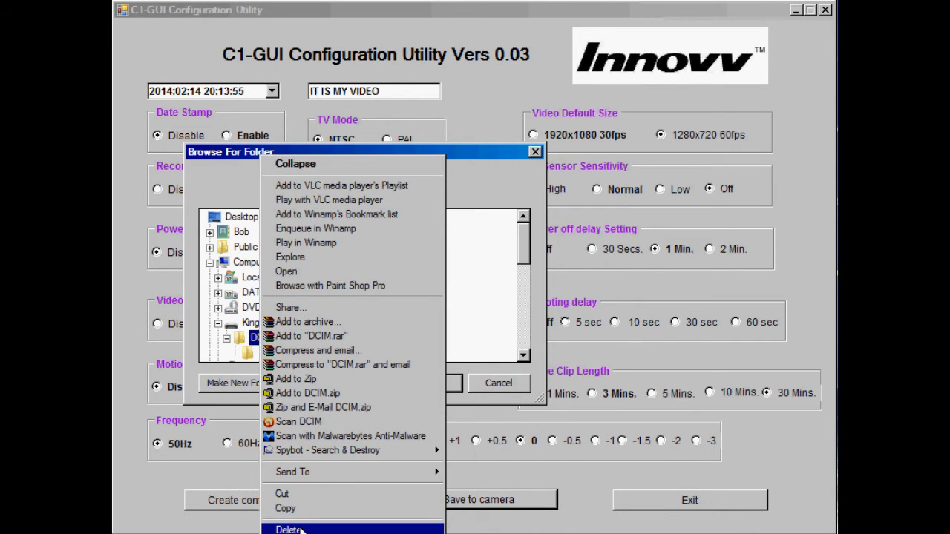
pyautogui.click(288, 529)
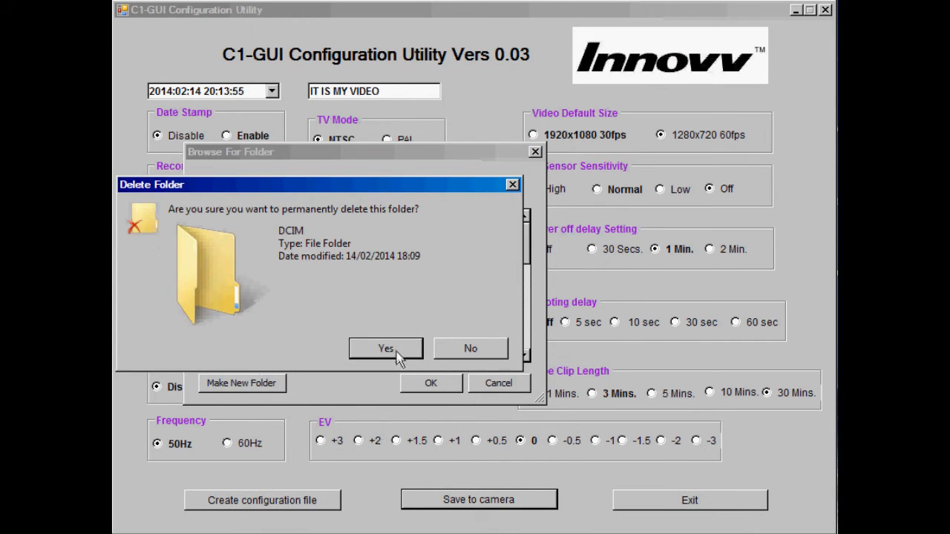
pyautogui.click(386, 349)
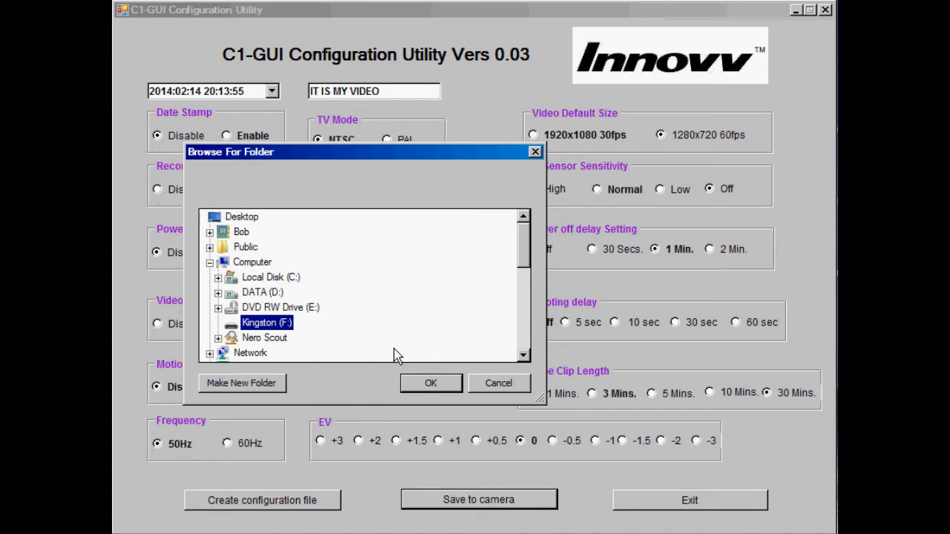
pyautogui.moveTo(398, 395)
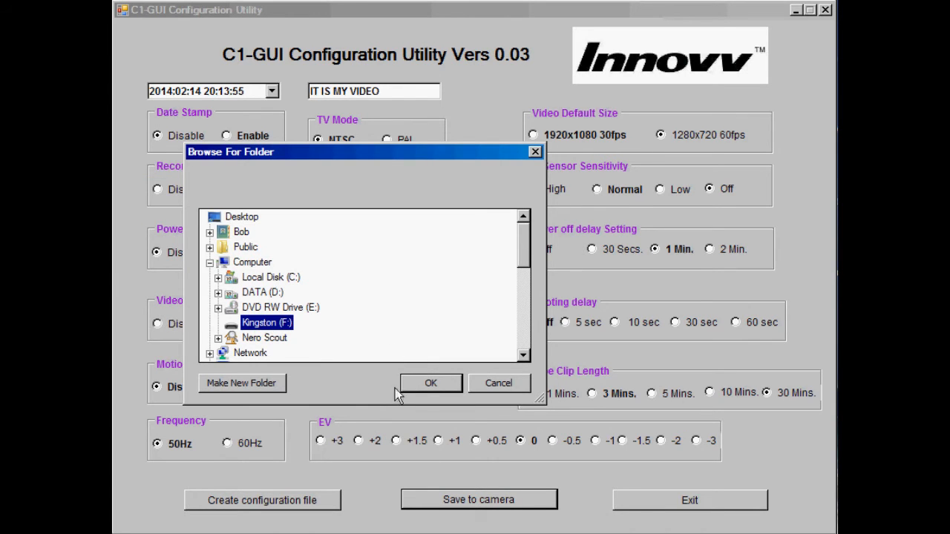
pyautogui.click(431, 383)
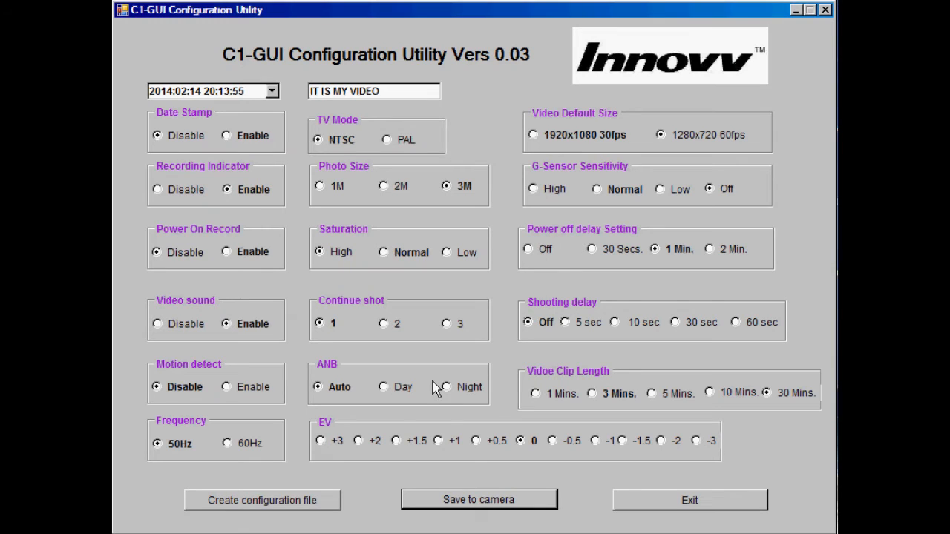
# Save to camera again, choosing Kingston (F:) under Computer as destination
pyautogui.click(478, 499)
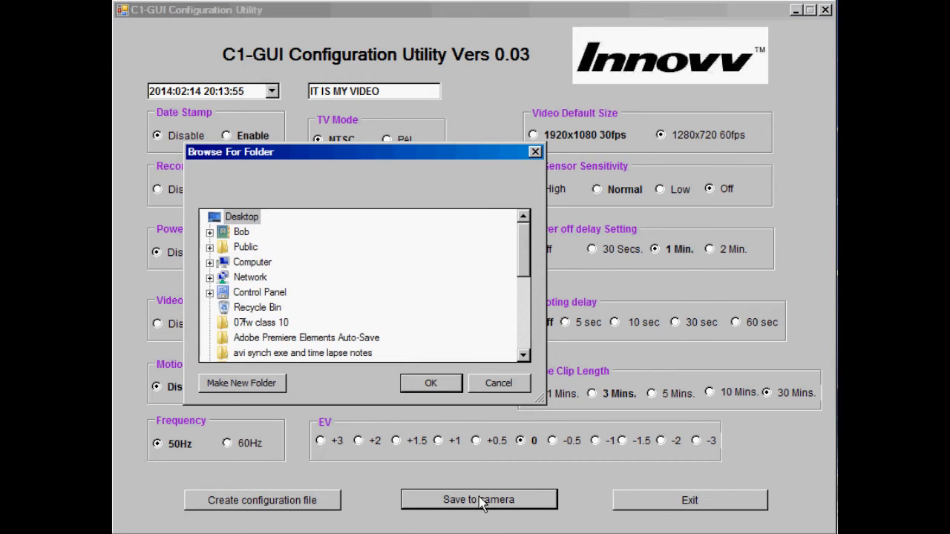
pyautogui.moveTo(213, 268)
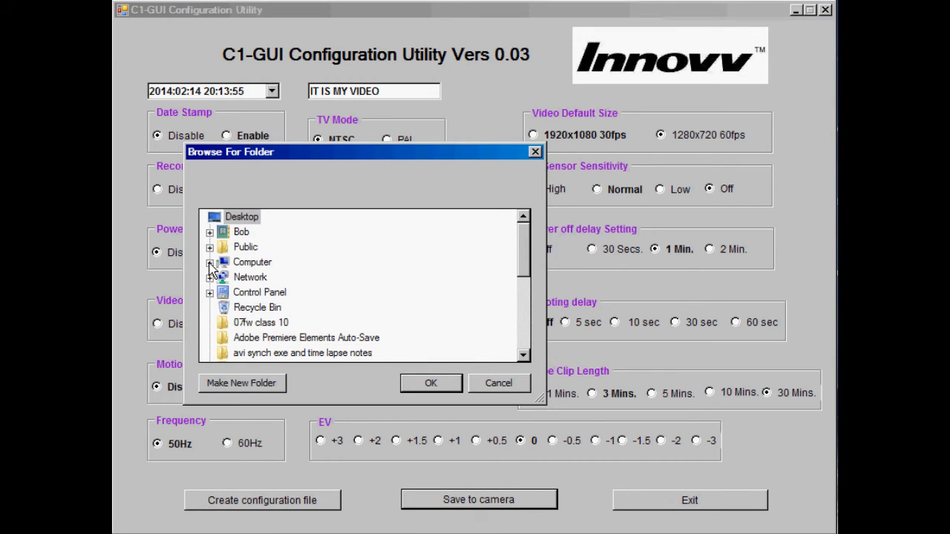
pyautogui.click(210, 262)
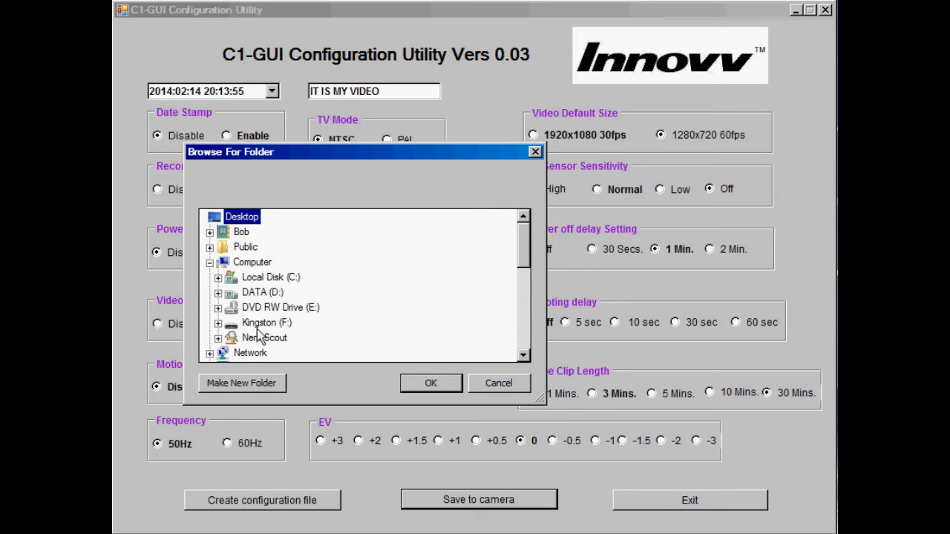
pyautogui.click(267, 322)
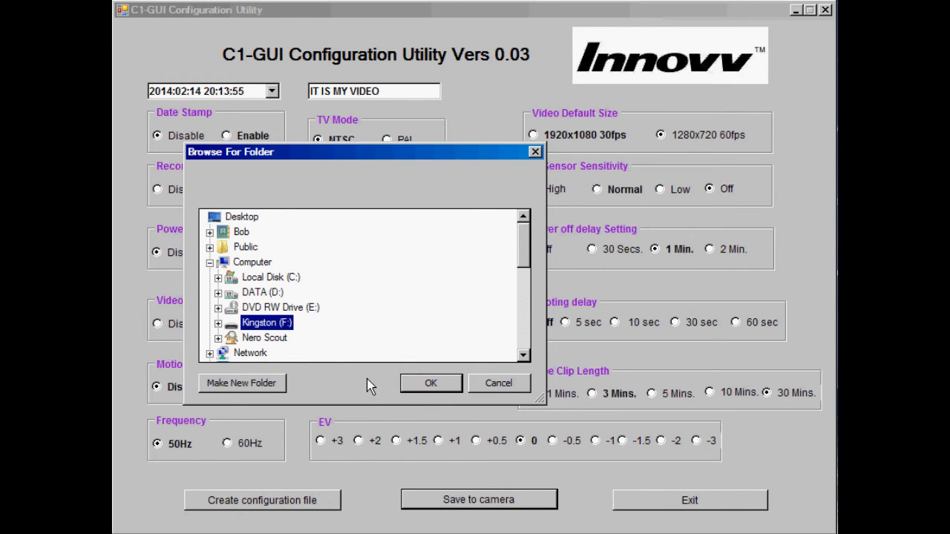
pyautogui.moveTo(223, 326)
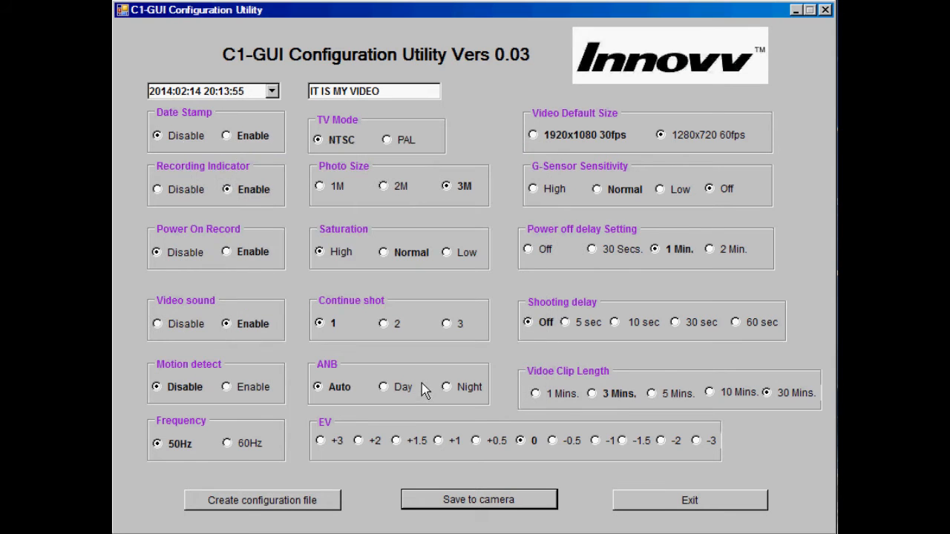
pyautogui.moveTo(472, 383)
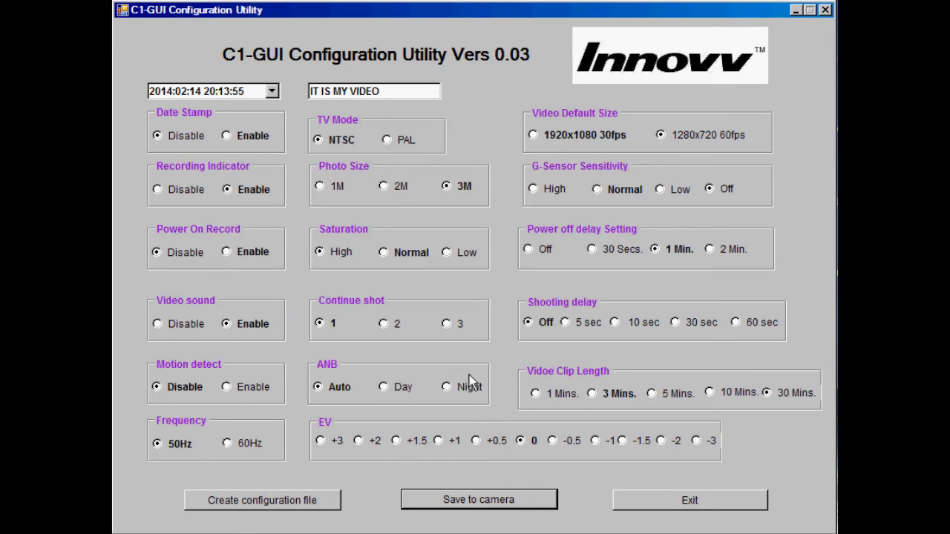